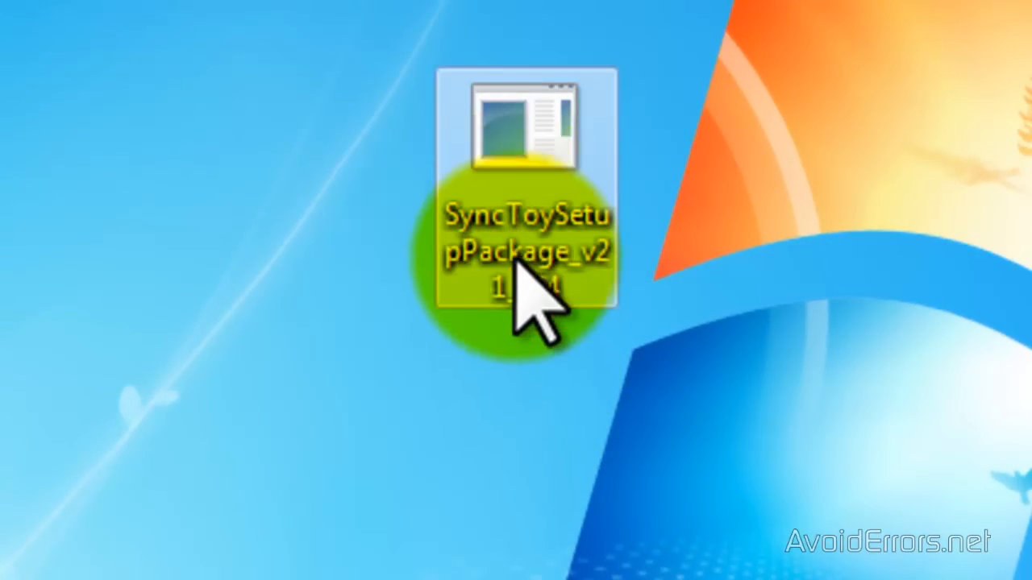
mouse_move(532, 355)
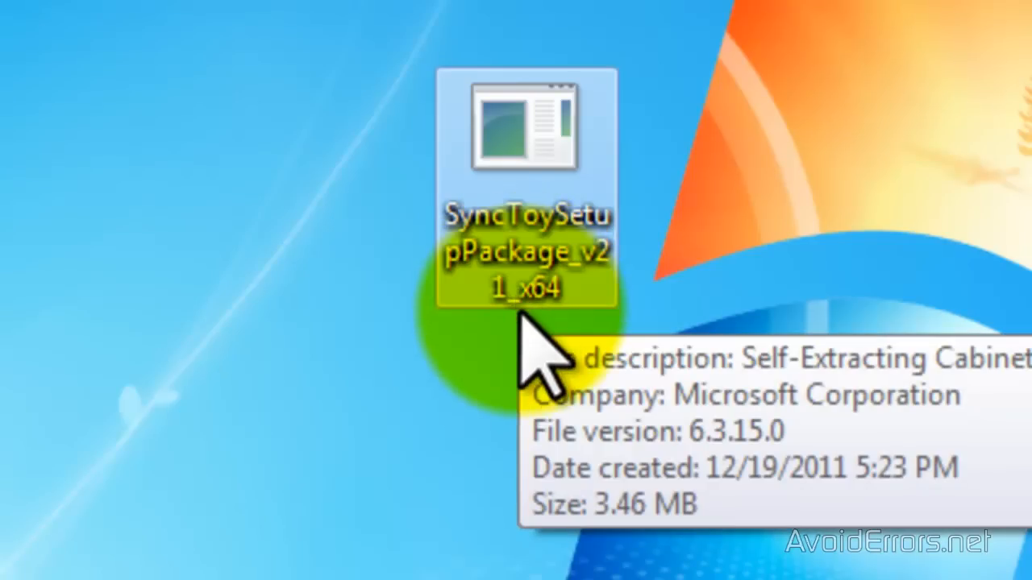
mouse_move(540, 355)
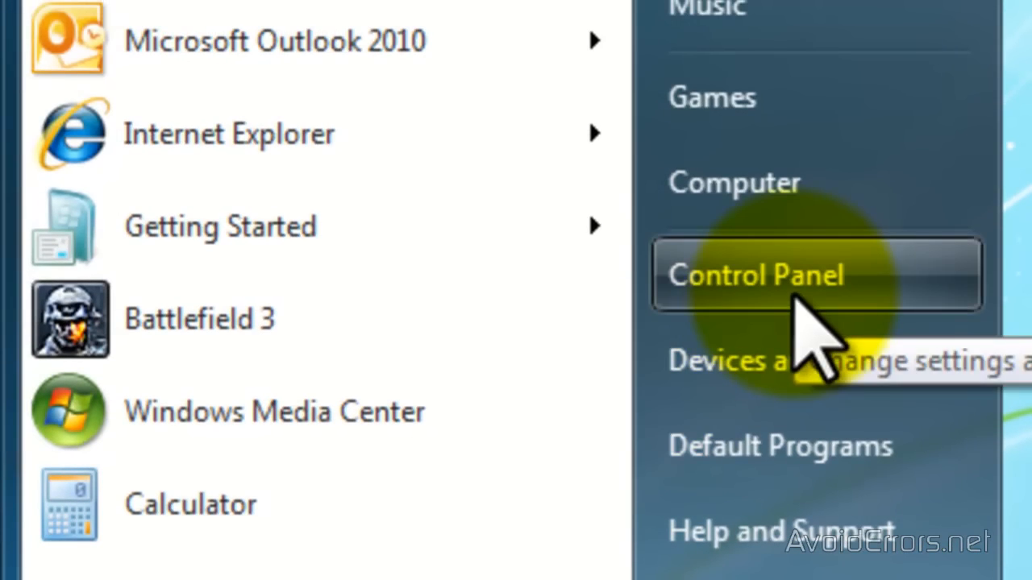
In Folder Options View settings, turn off 'Hide extensions for known file types' and apply it.
click(755, 274)
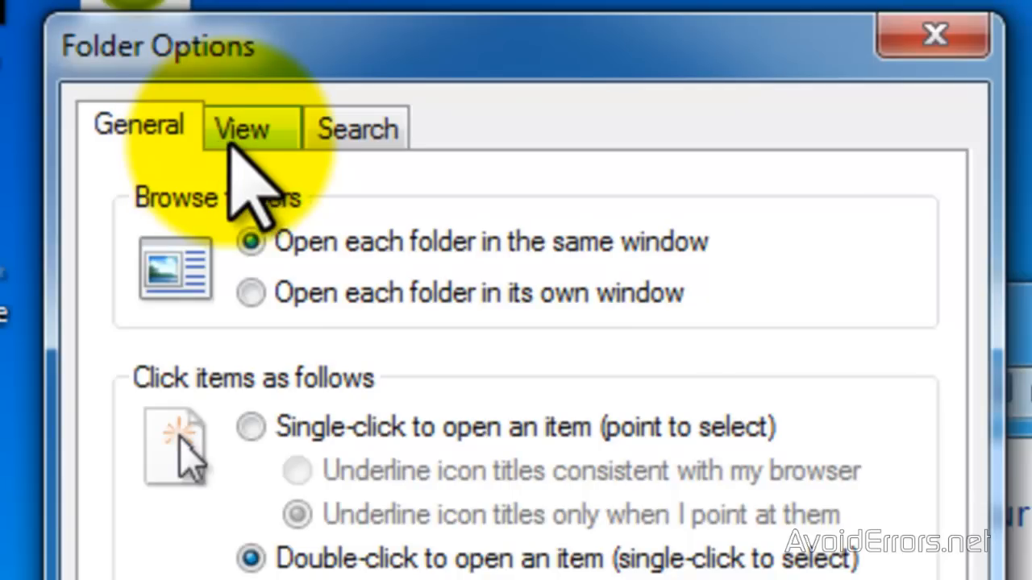
click(242, 128)
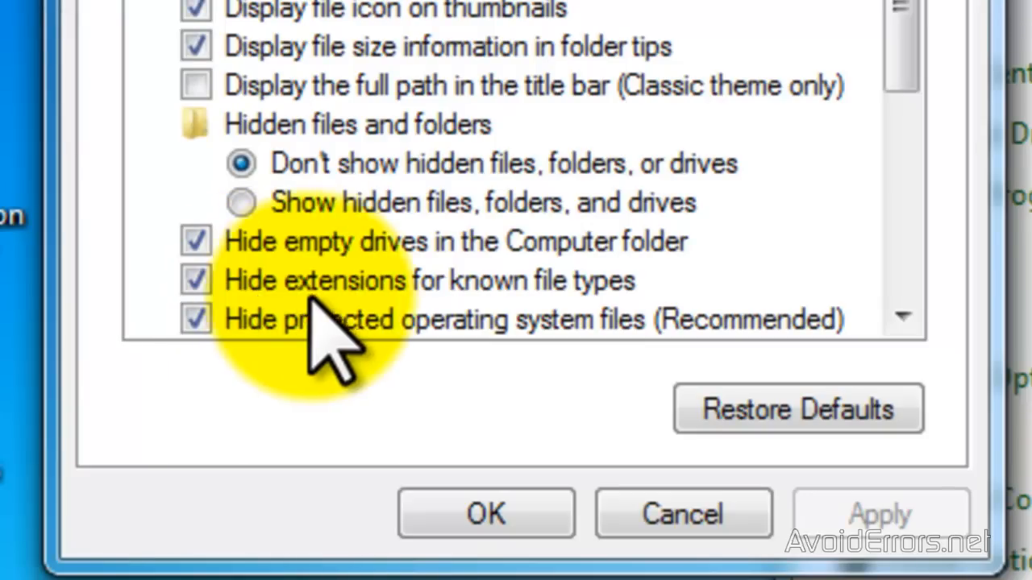
mouse_move(186, 338)
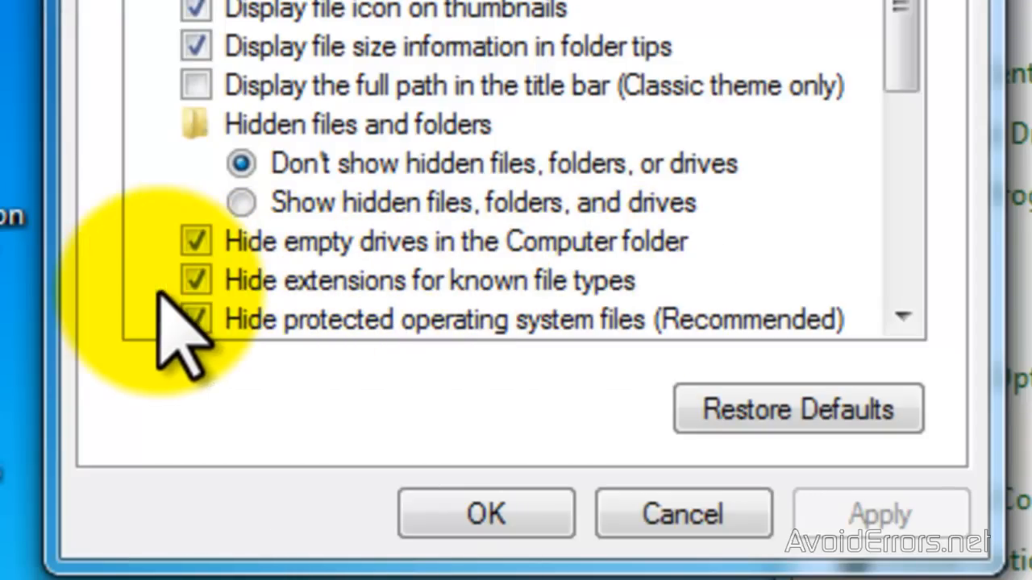
click(195, 281)
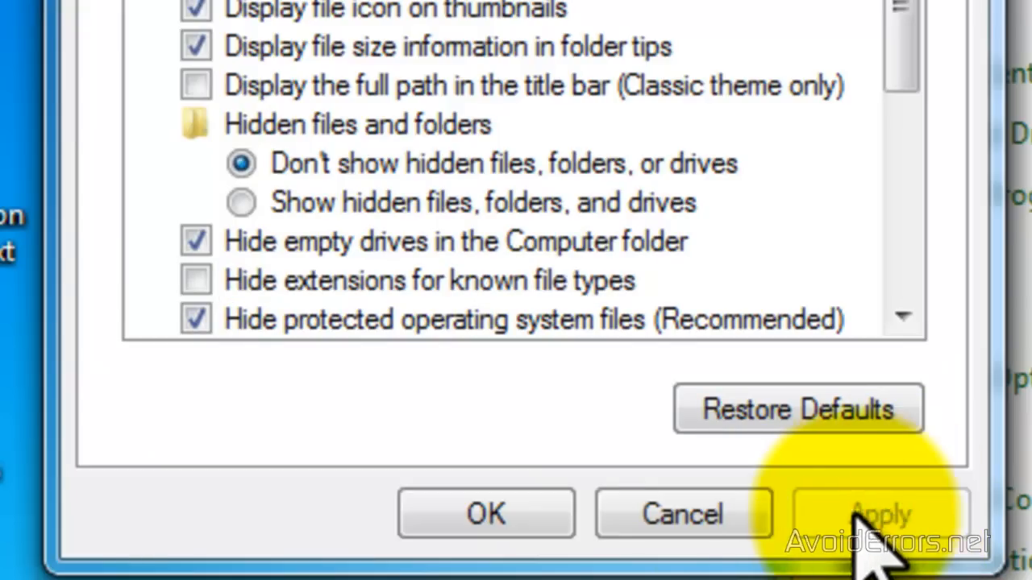
click(485, 513)
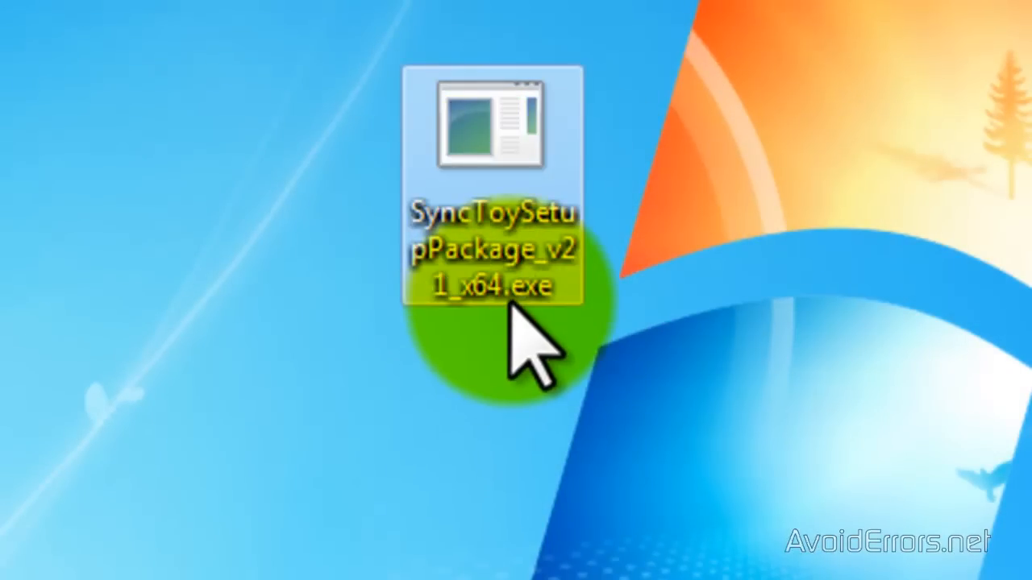
mouse_move(540, 339)
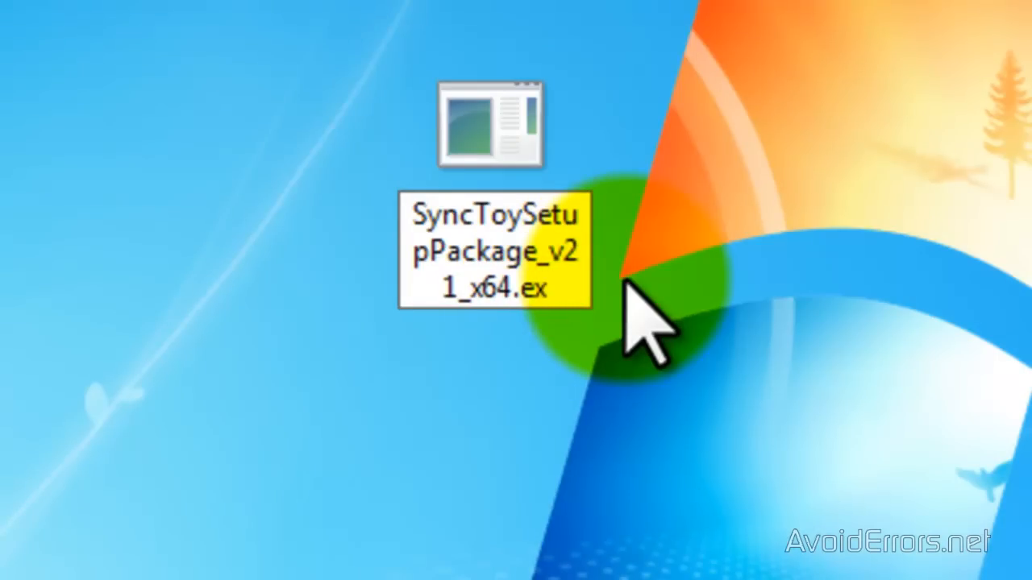
Rename the desktop setup file's extension from .exe to .txt, confirming the warning.
text(t)
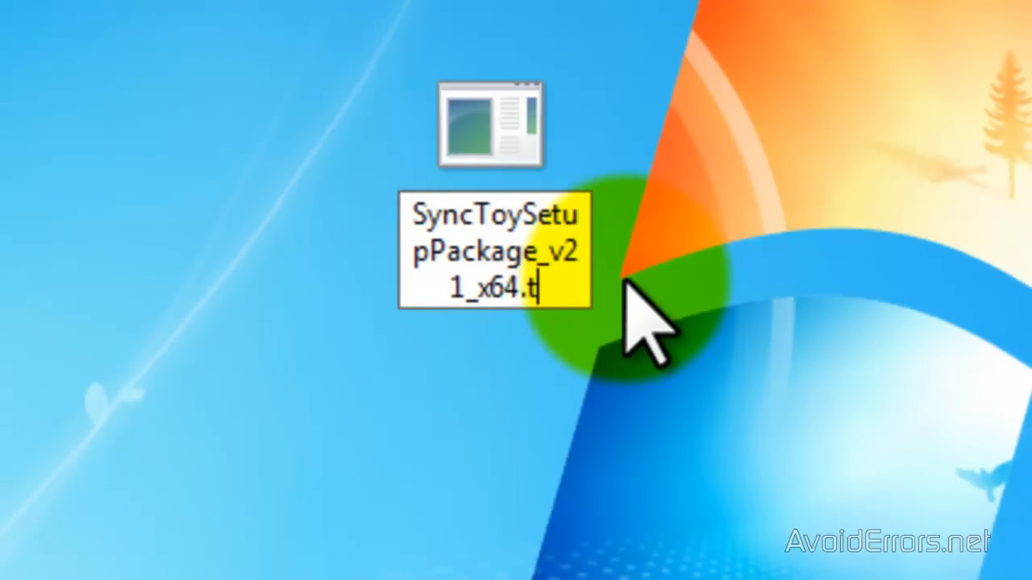
text(xt)
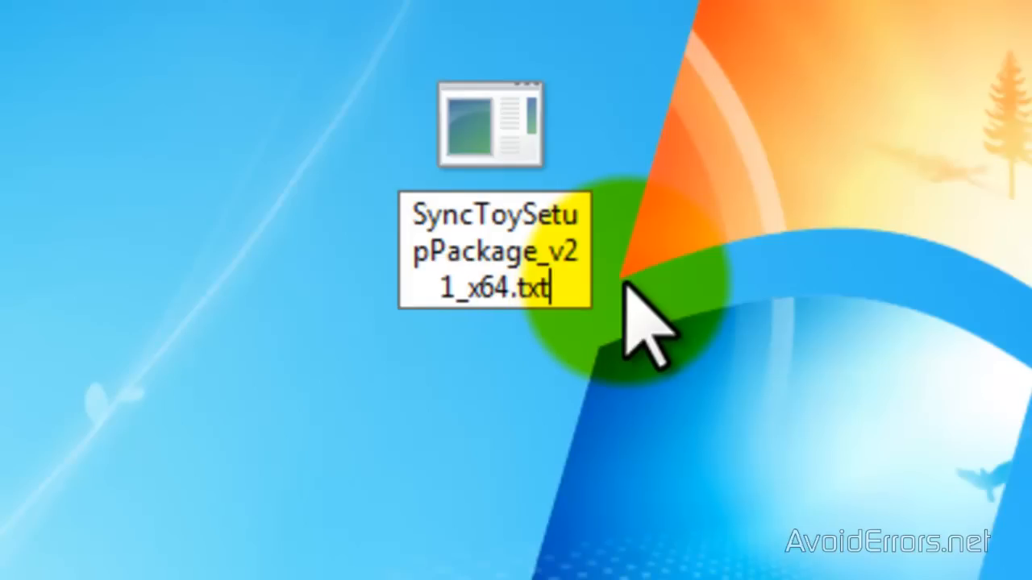
mouse_move(532, 379)
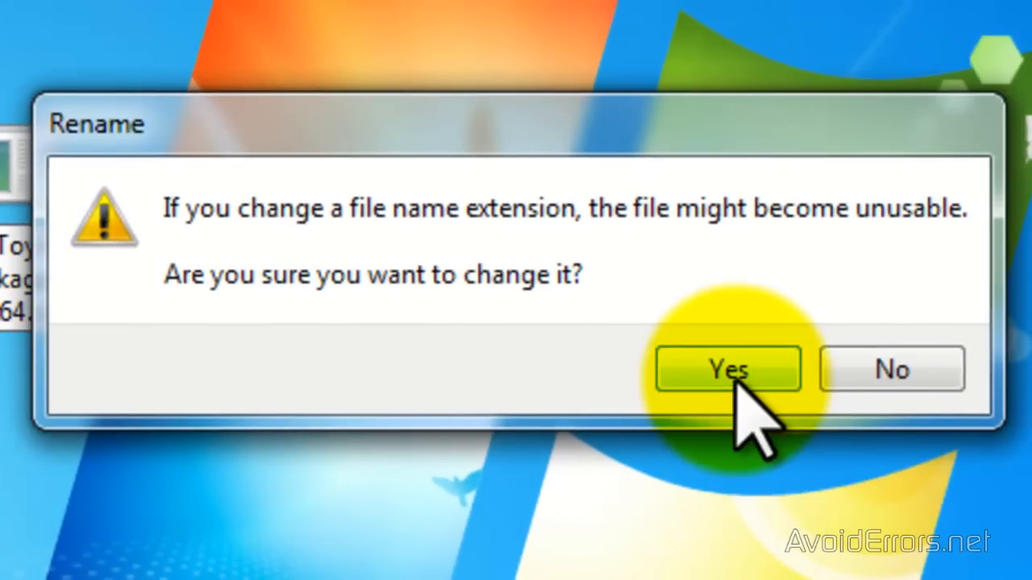
click(727, 367)
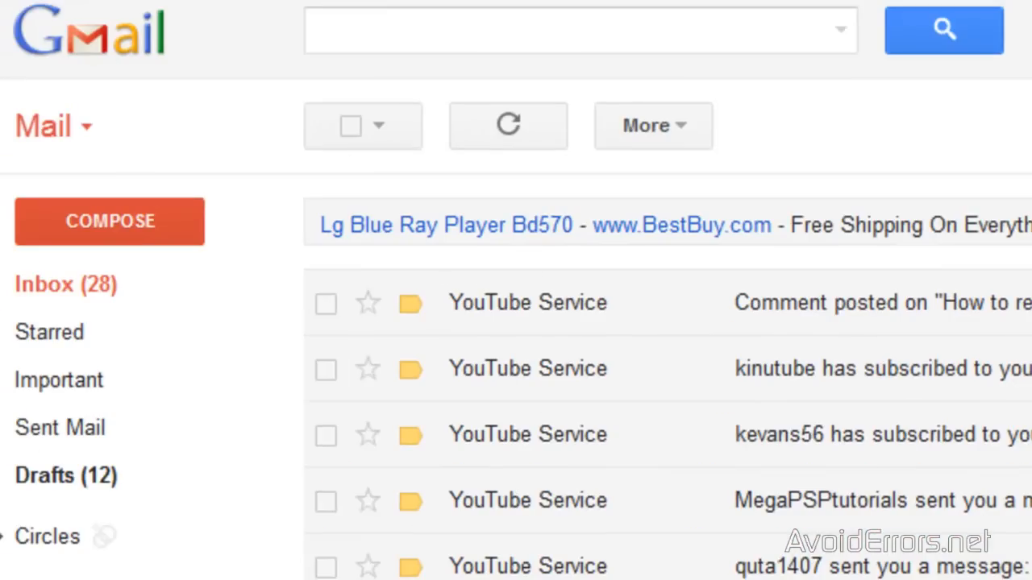
mouse_move(73, 266)
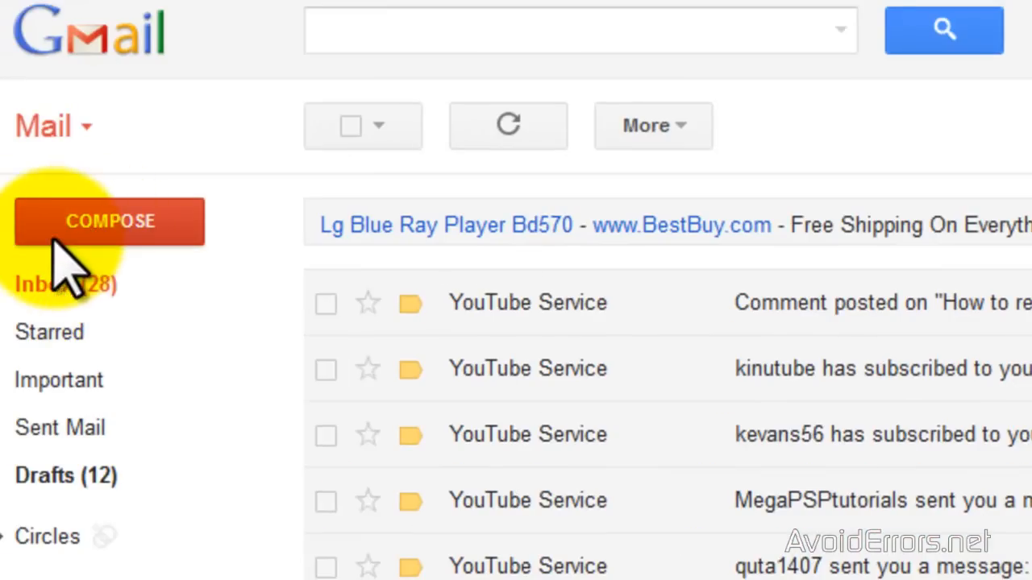
click(109, 221)
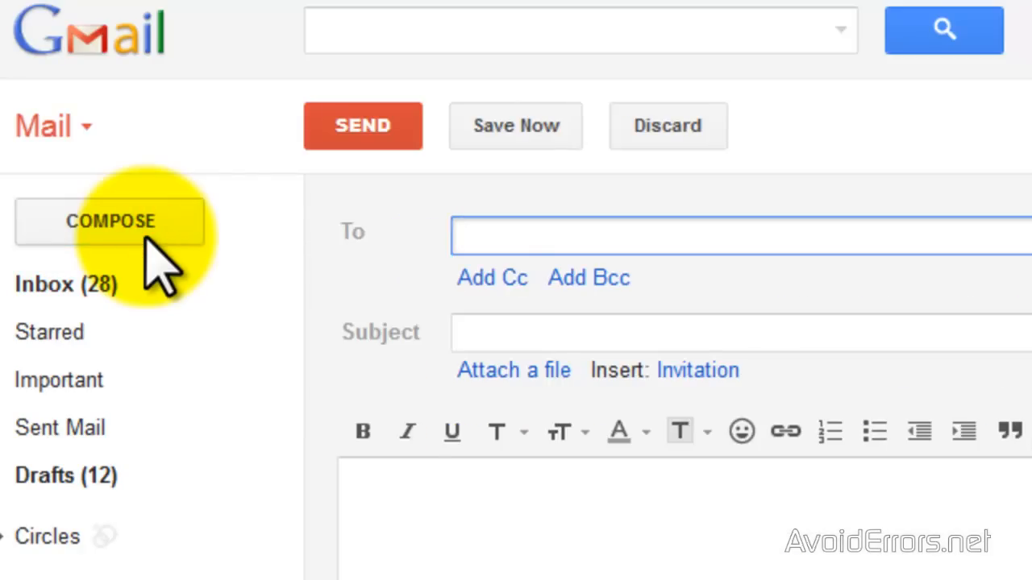
click(475, 236)
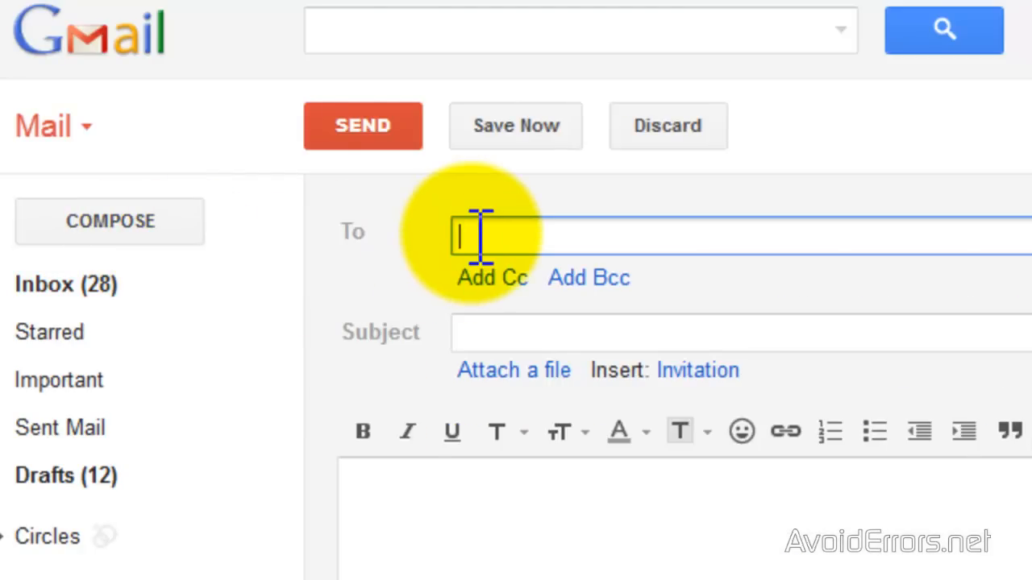
text(a)
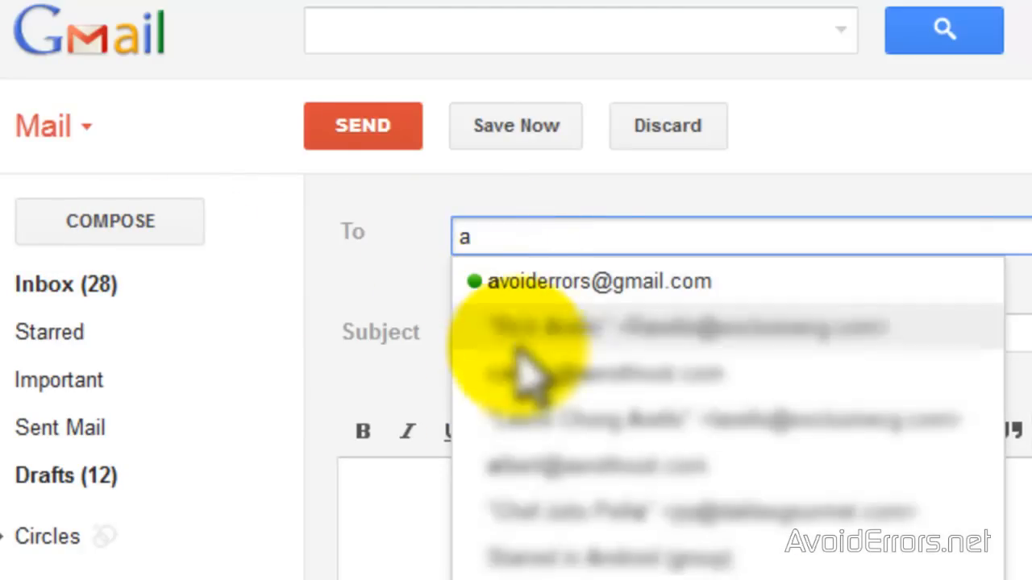
click(600, 280)
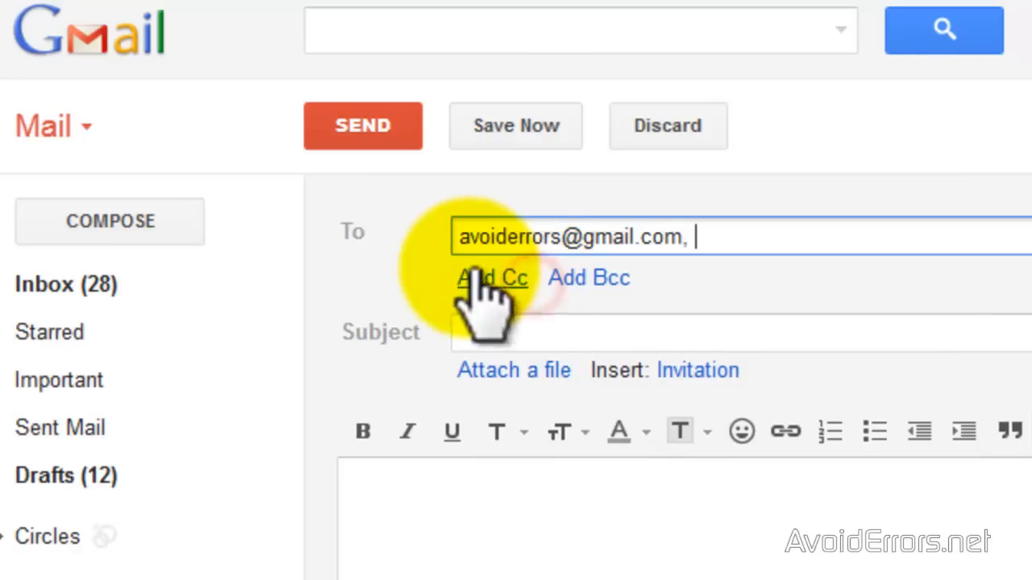
mouse_move(516, 379)
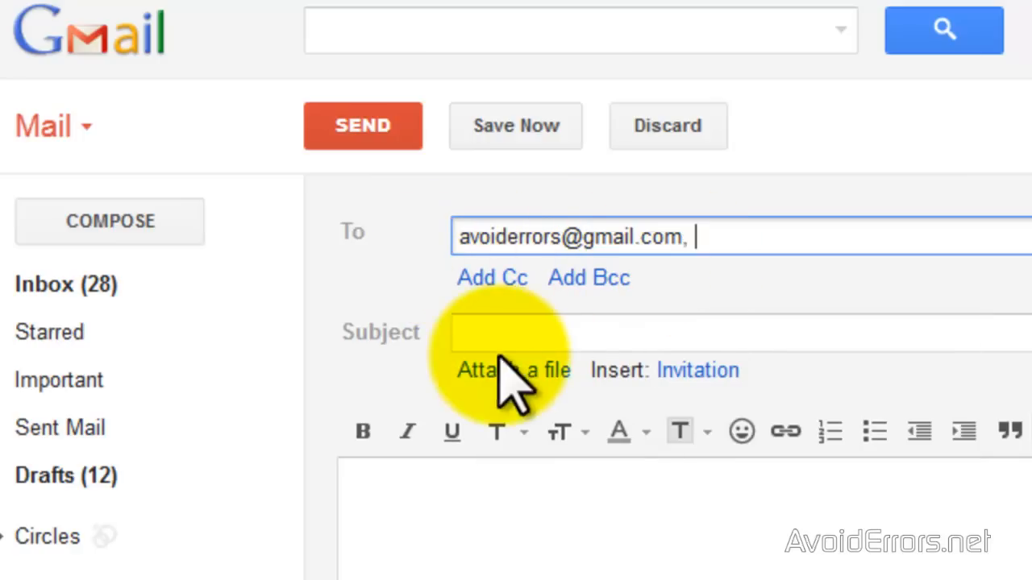
Give the message the subject 'exe' and start attaching a file.
click(581, 332)
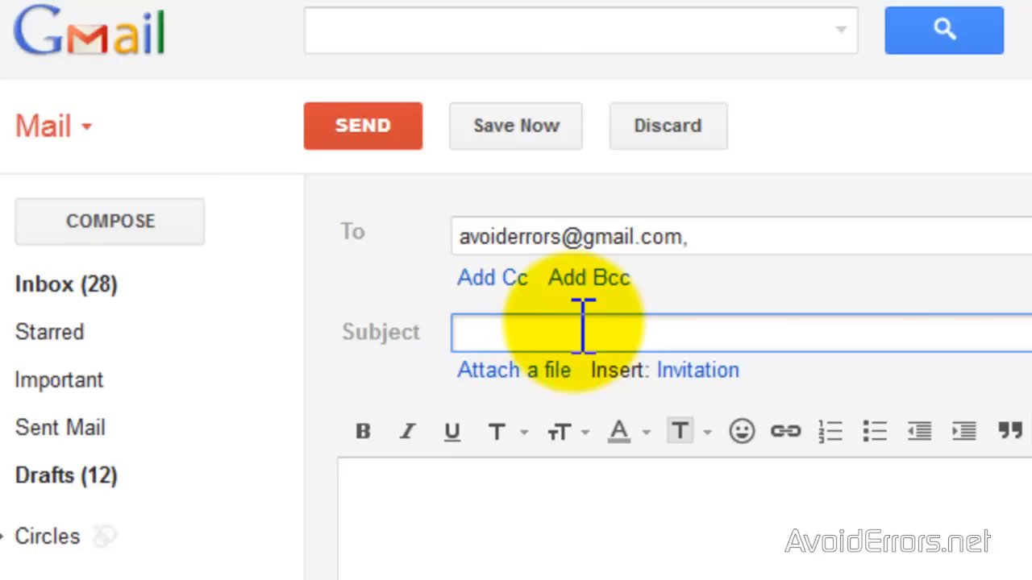
text(ex)
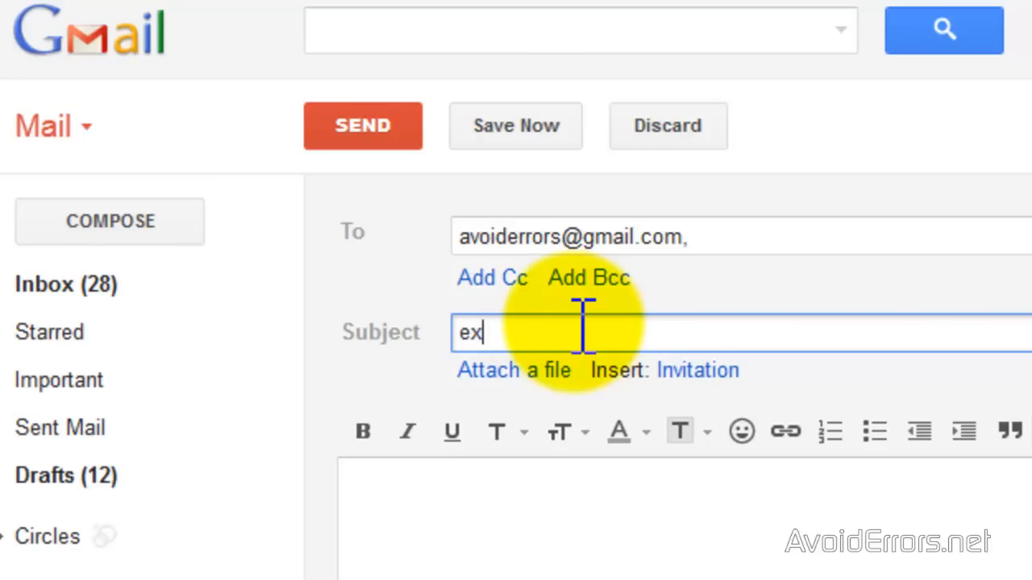
text(e)
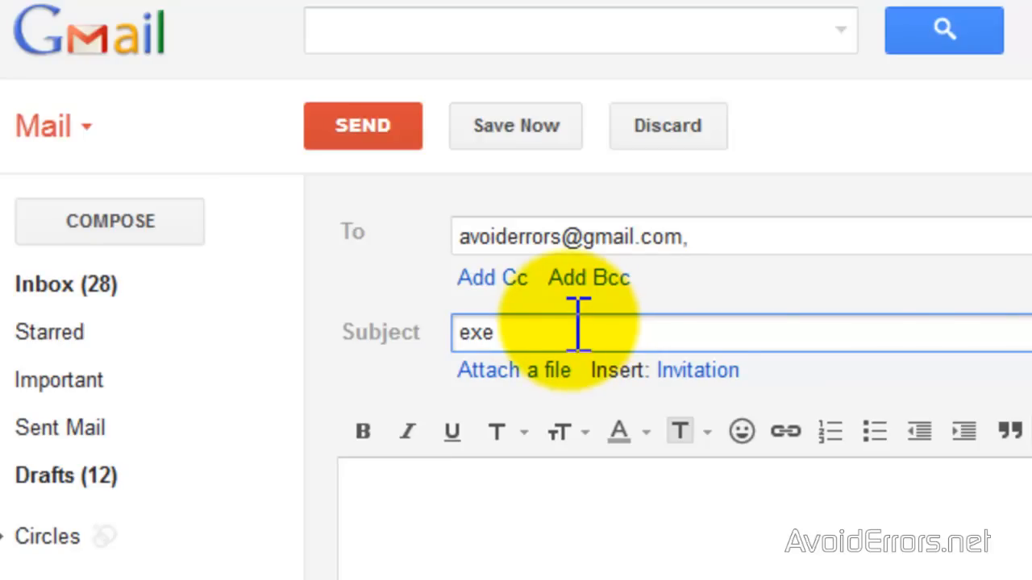
click(513, 369)
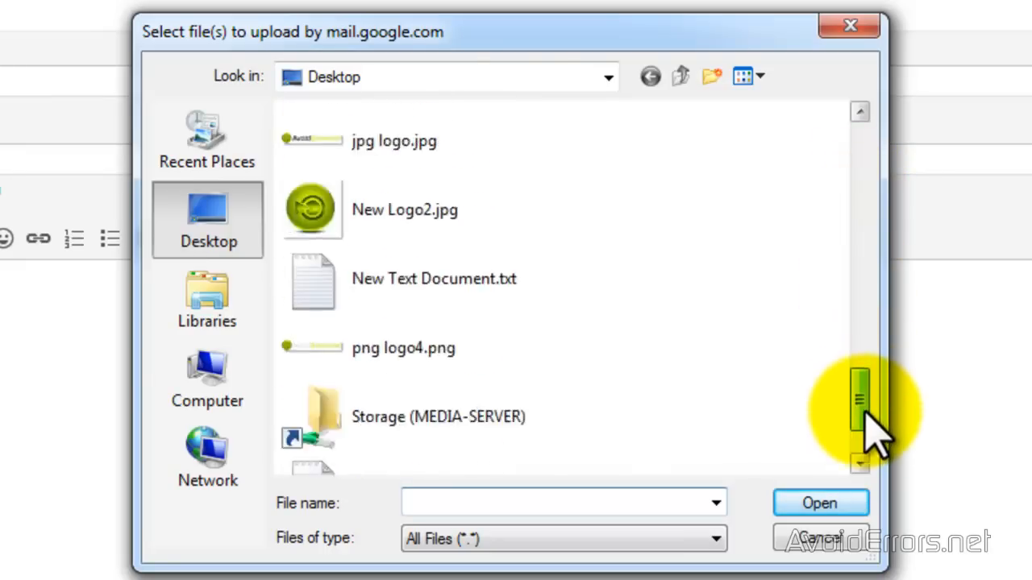
Select SyncToySetupPackage_v21_x64.txt from the Desktop as the attachment.
scroll(down, 3)
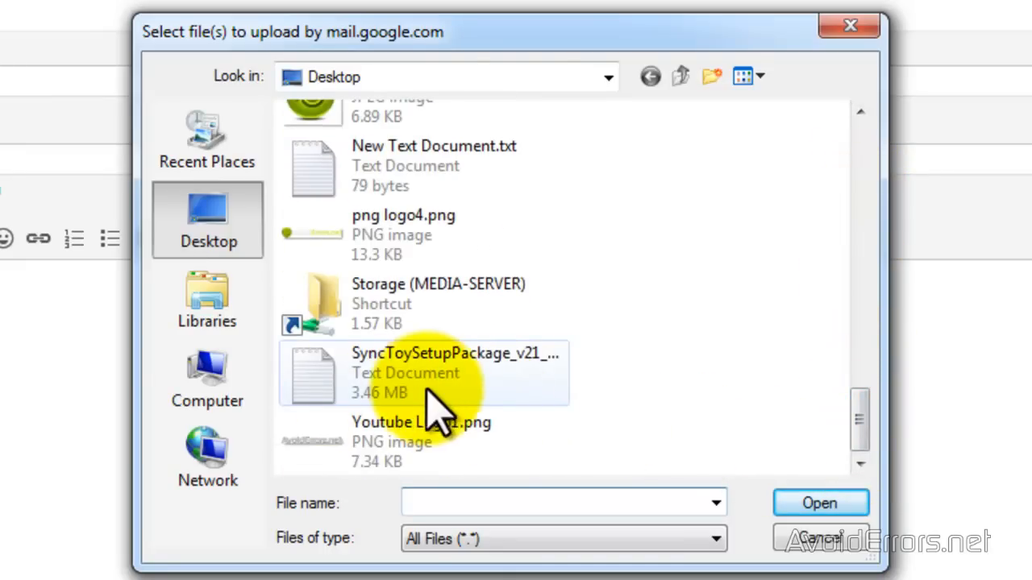
mouse_move(438, 383)
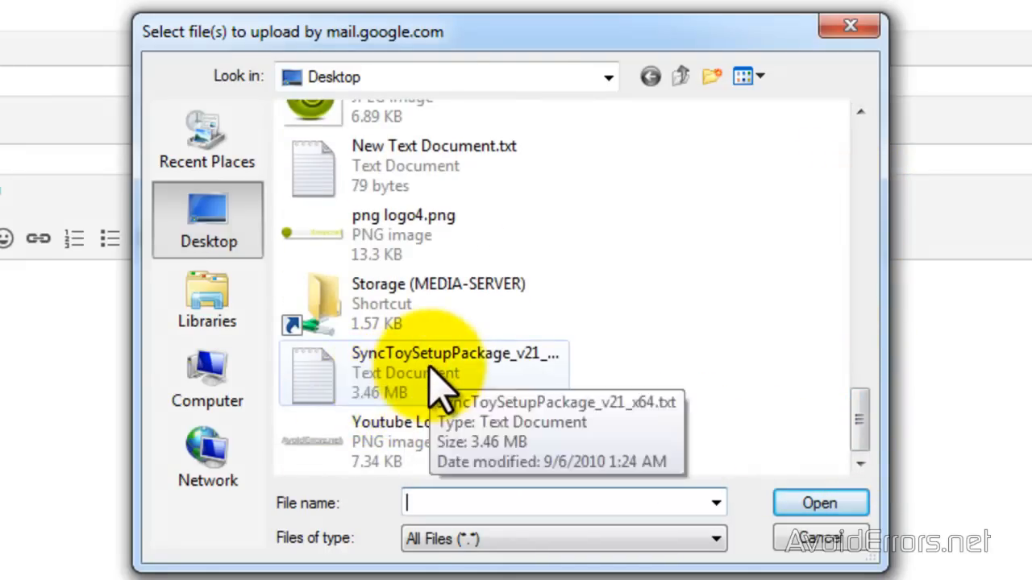
click(819, 503)
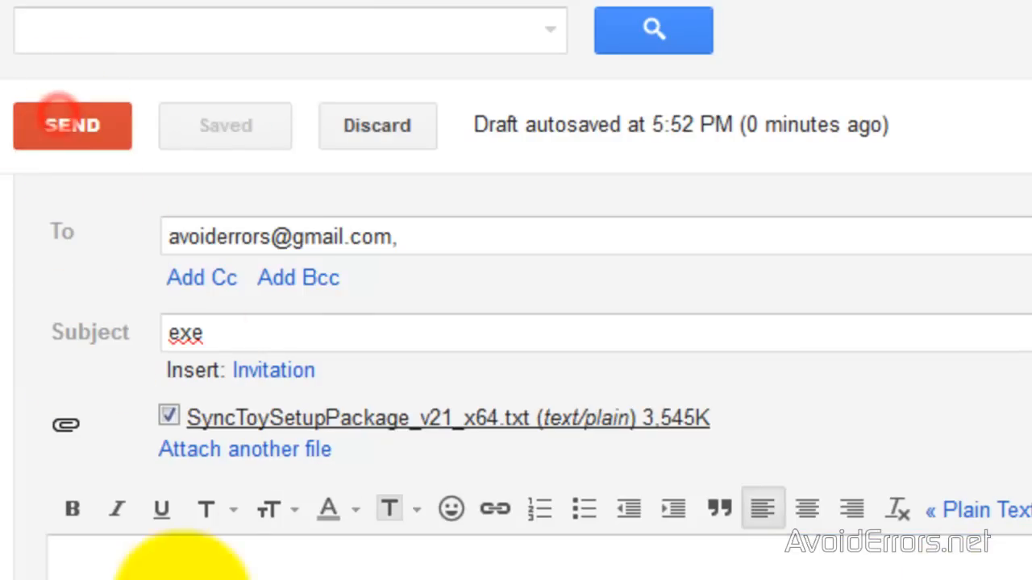
Send the message, then open the received 'exe' email in the inbox.
click(71, 126)
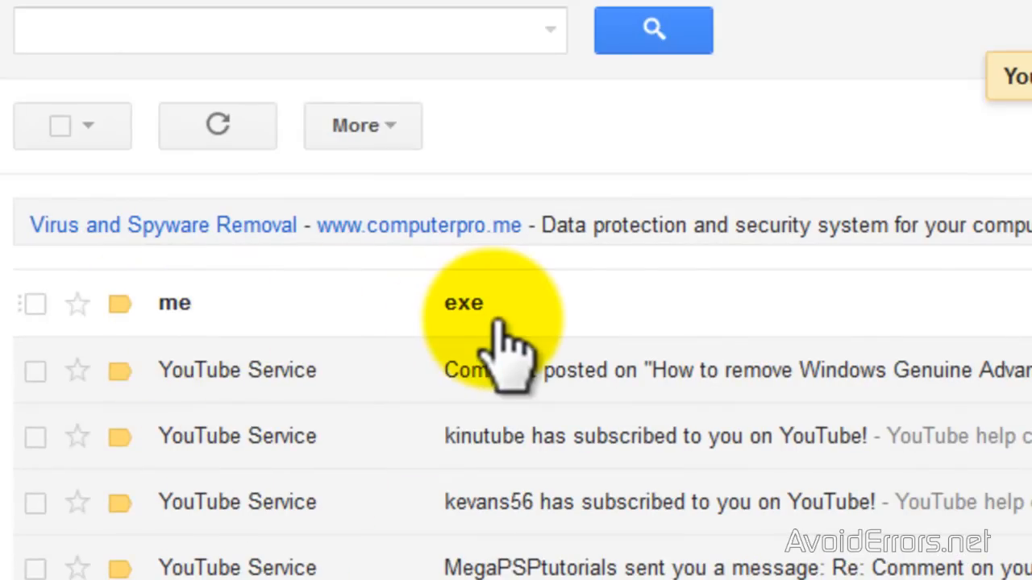
mouse_move(475, 322)
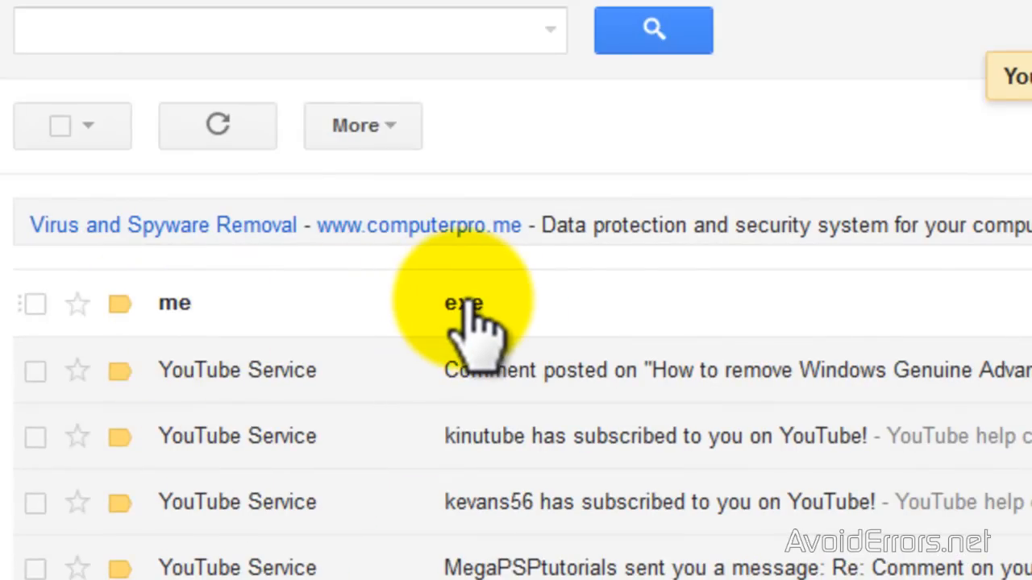
click(463, 303)
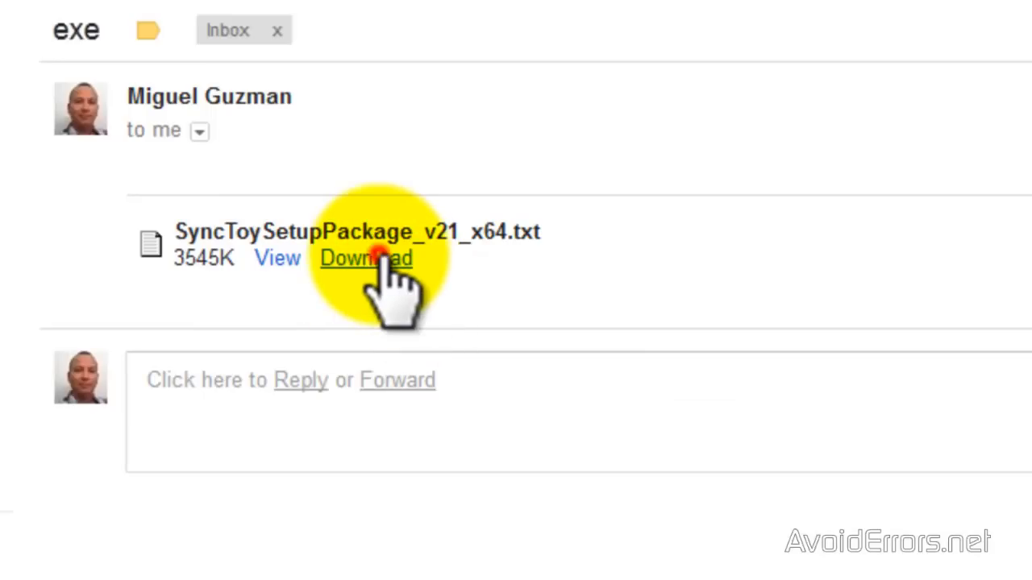
Download the attached SyncToySetupPackage_v21_x64.txt and choose Save File in Firefox.
click(365, 258)
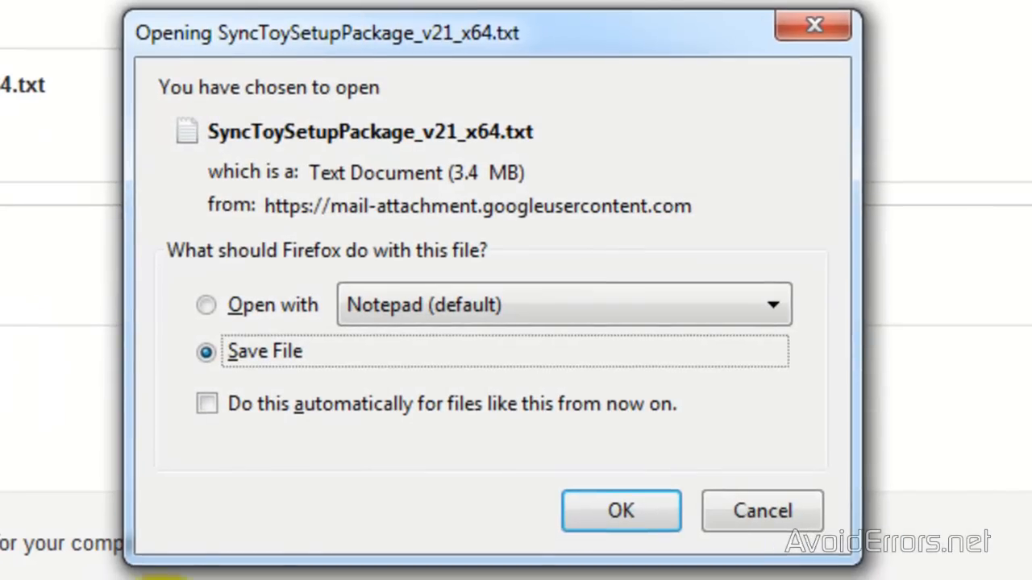
mouse_move(315, 387)
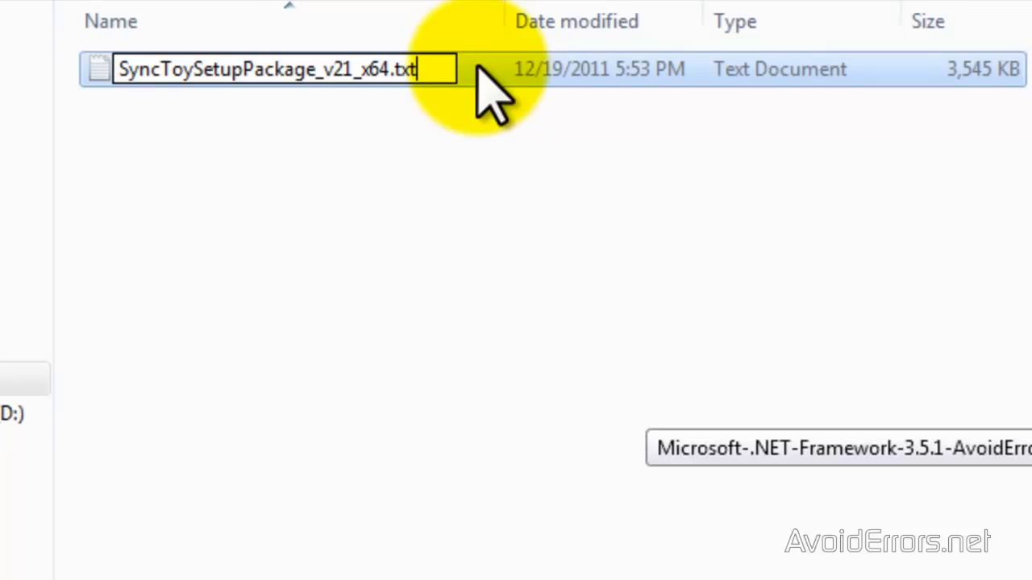
Rename the downloaded file's extension back to .exe, confirming the Rename warning.
key(BackSpace)
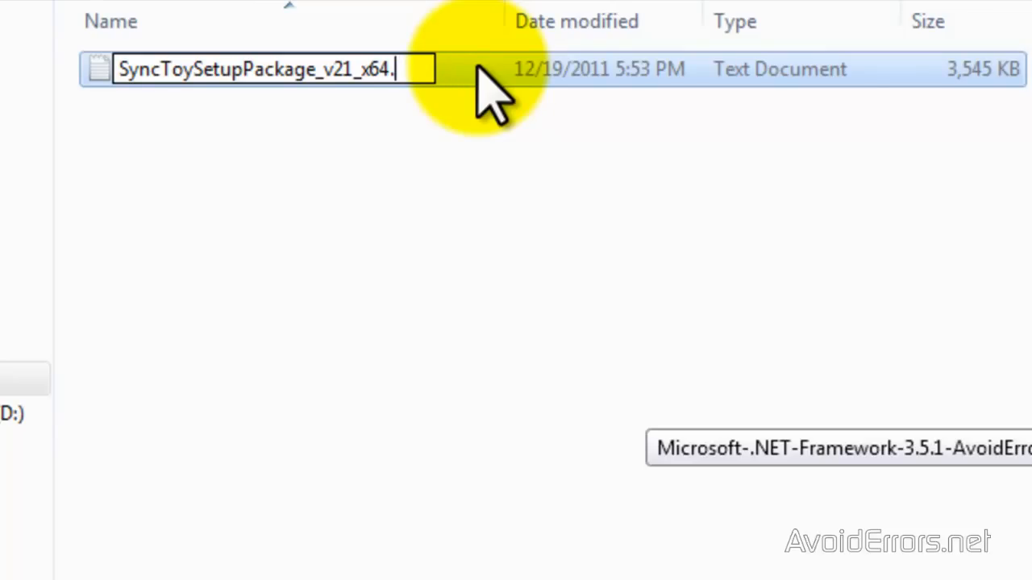
text(exe)
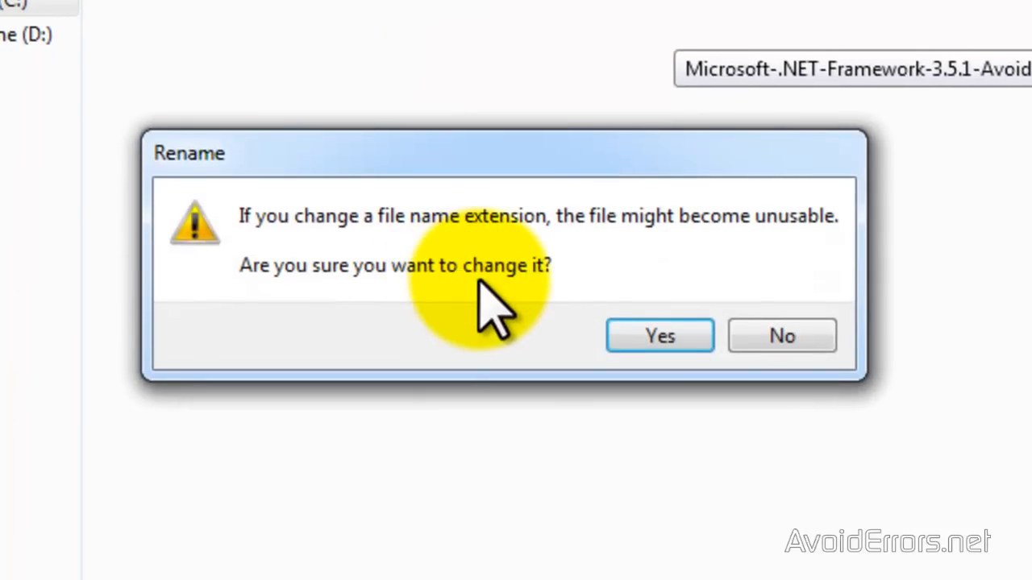
click(660, 335)
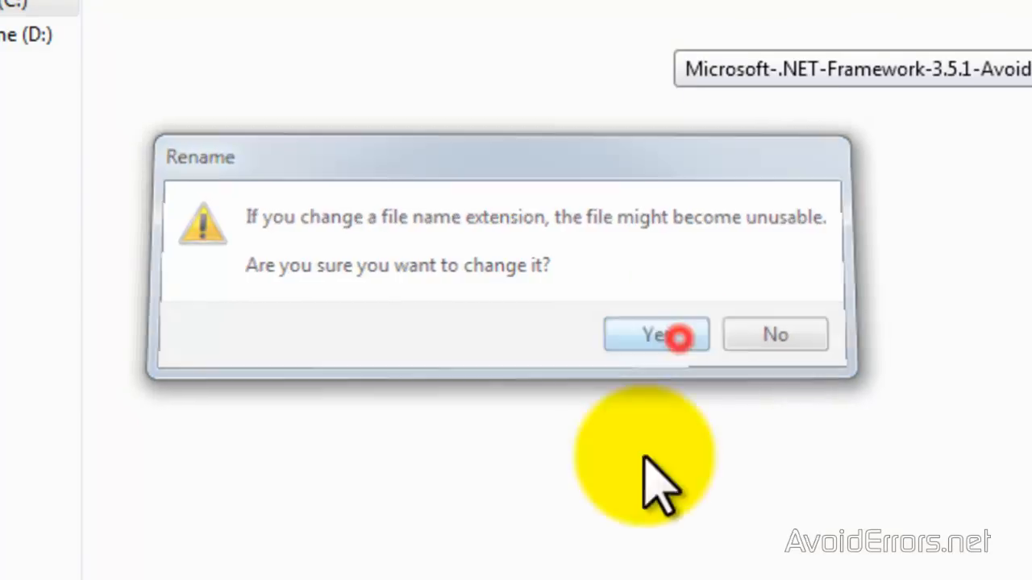
click(656, 334)
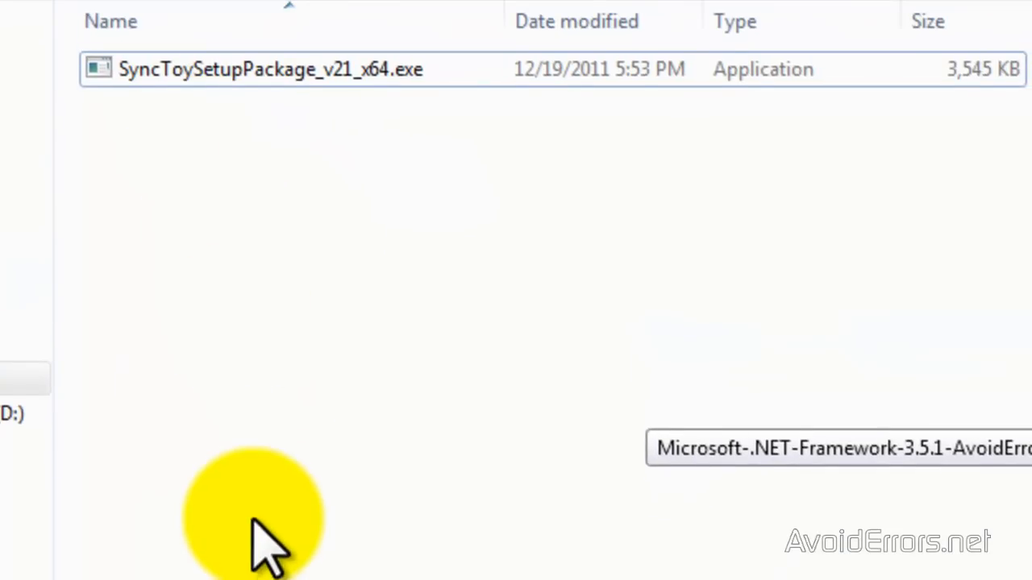
mouse_move(395, 524)
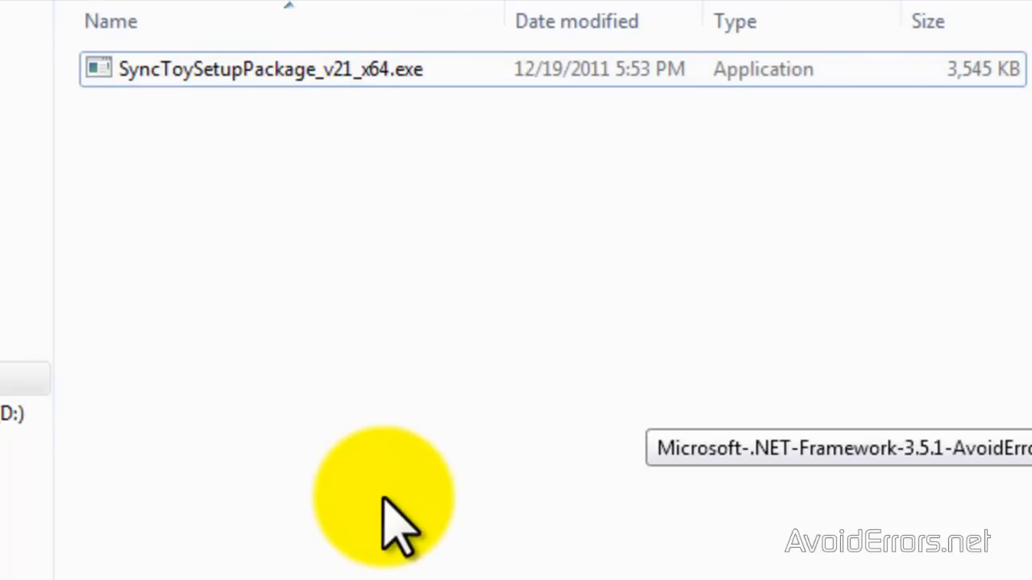